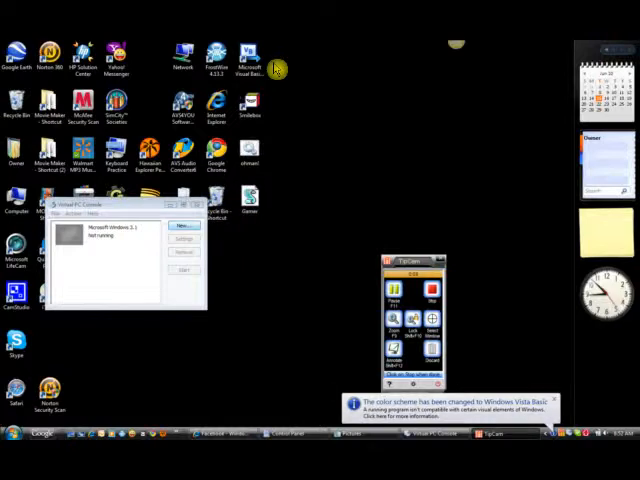
{"action": "mouse_move", "coordinate": [312, 258]}
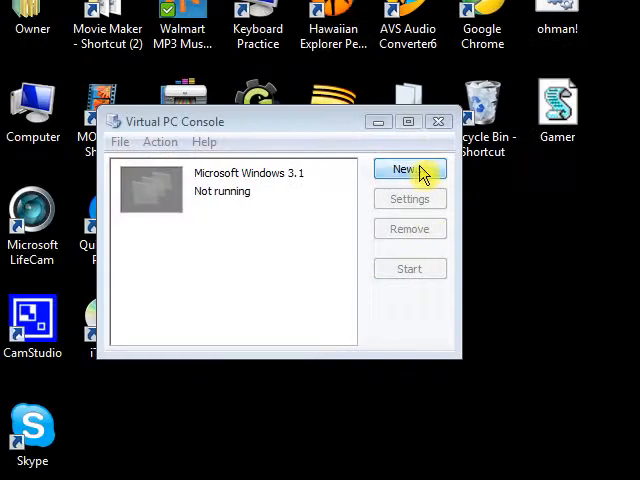
Launch the New Virtual Machine wizard and choose to create a virtual machine.
{"action": "left_click", "coordinate": [406, 168]}
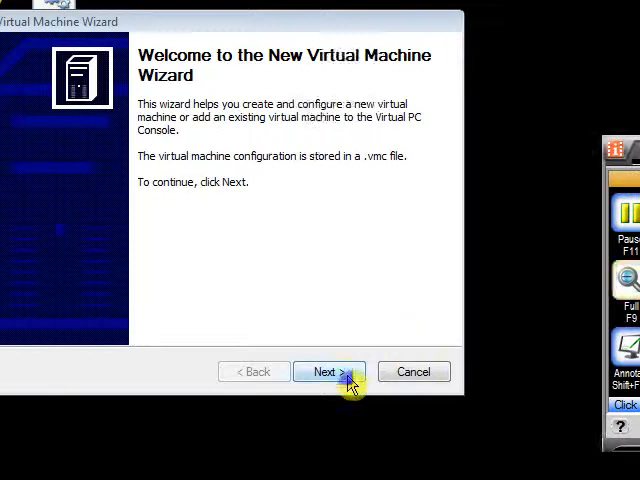
{"action": "left_click", "coordinate": [328, 372]}
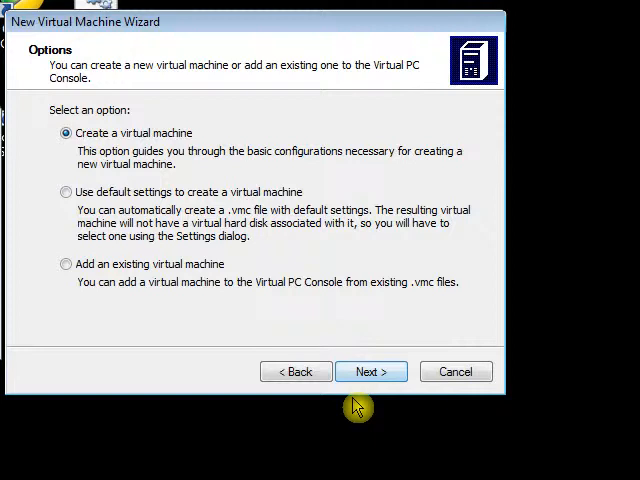
{"action": "left_click", "coordinate": [372, 372]}
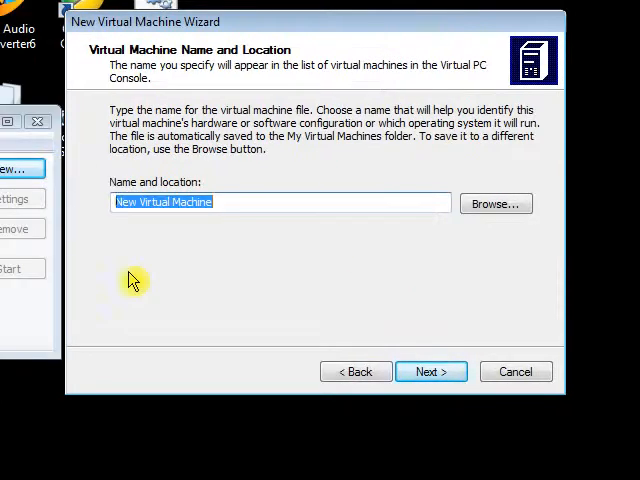
Replace the default name with 'Microsoft DOS 6.22'.
{"action": "key", "text": "Delete"}
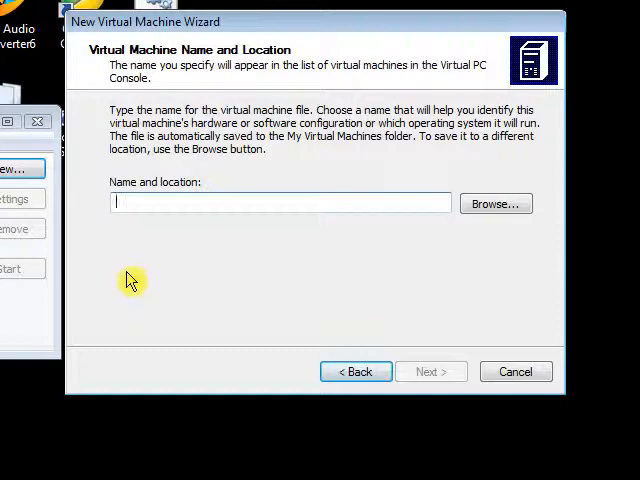
{"action": "type", "text": "Micro"}
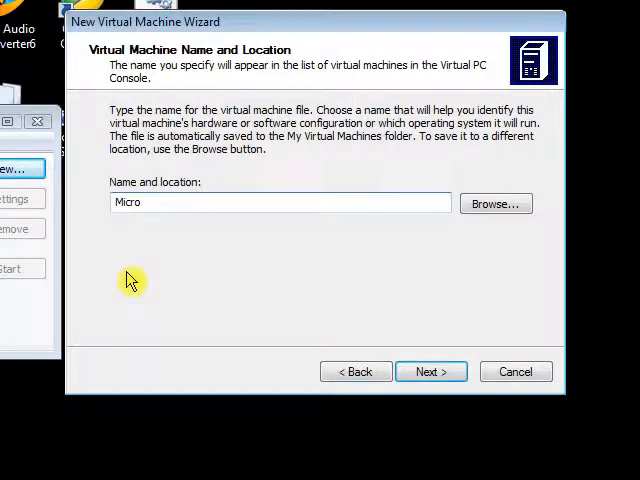
{"action": "type", "text": "soft"}
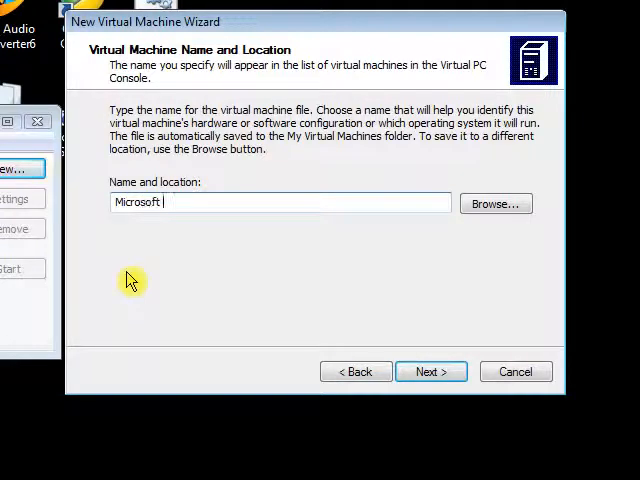
{"action": "type", "text": "DOS"}
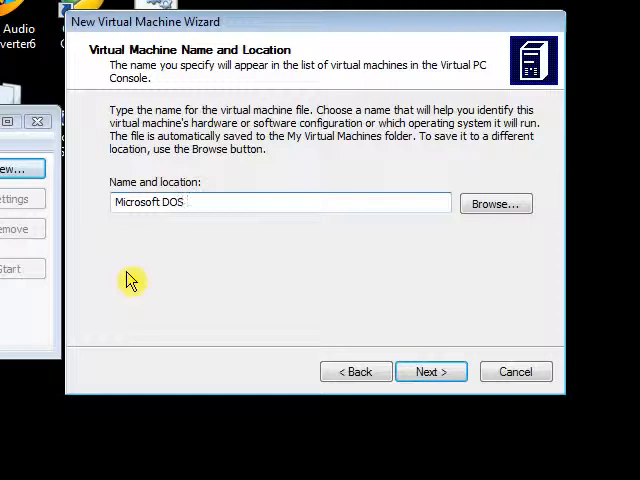
{"action": "type", "text": "6.22"}
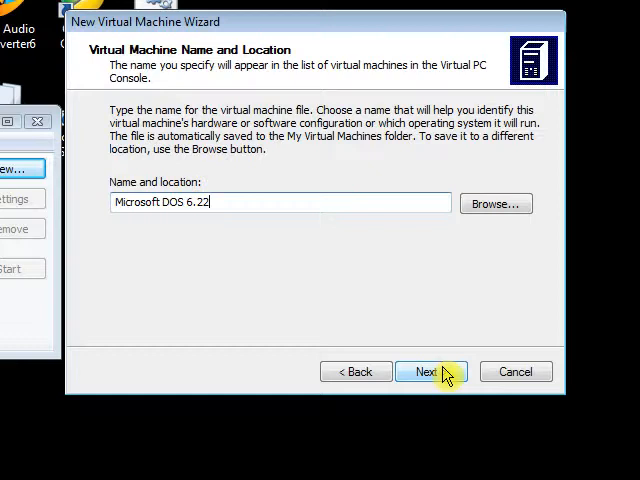
Confirm the name, keep Other as operating system and choose to adjust RAM manually.
{"action": "left_click", "coordinate": [430, 372]}
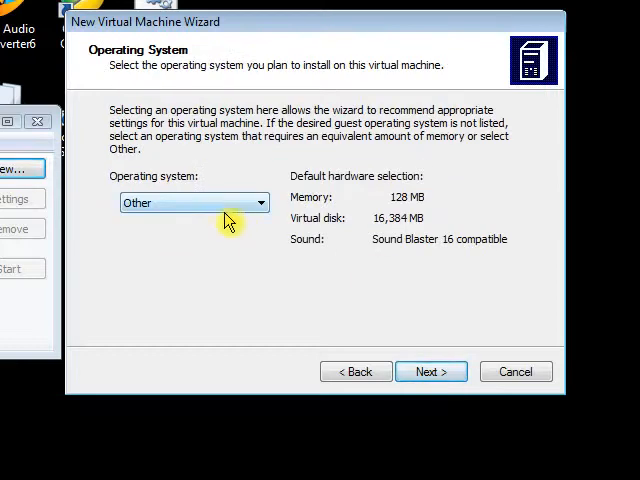
{"action": "mouse_move", "coordinate": [210, 300]}
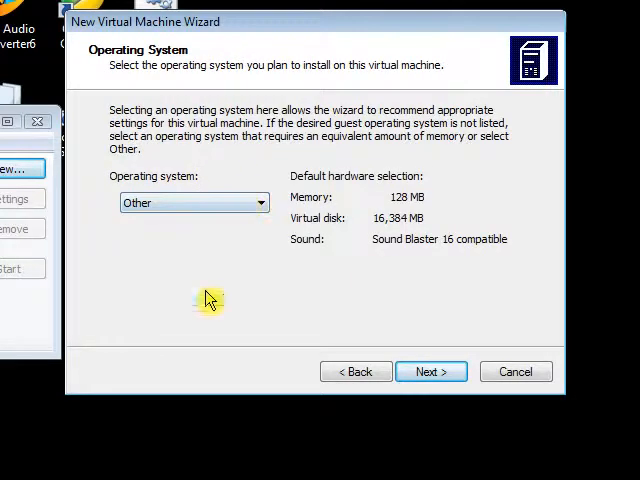
{"action": "left_click", "coordinate": [432, 372]}
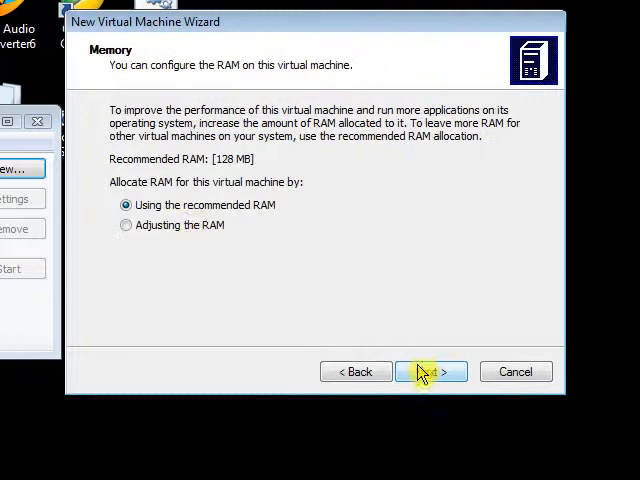
{"action": "left_click", "coordinate": [126, 224]}
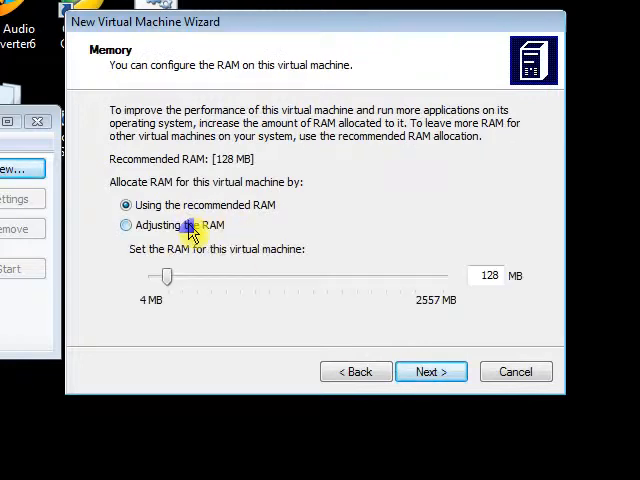
{"action": "left_click", "coordinate": [126, 224]}
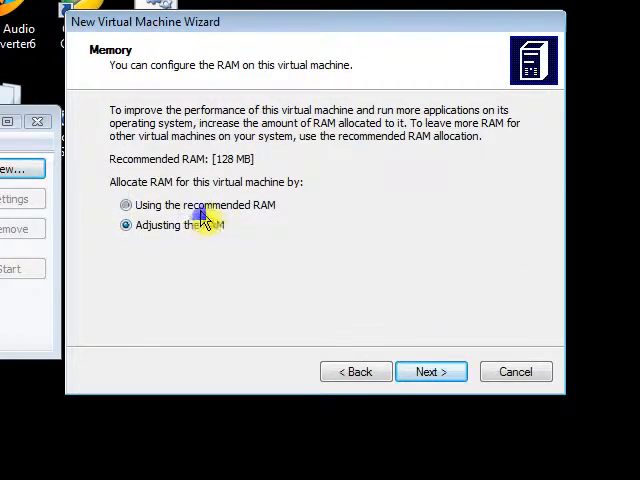
{"action": "left_click", "coordinate": [128, 224]}
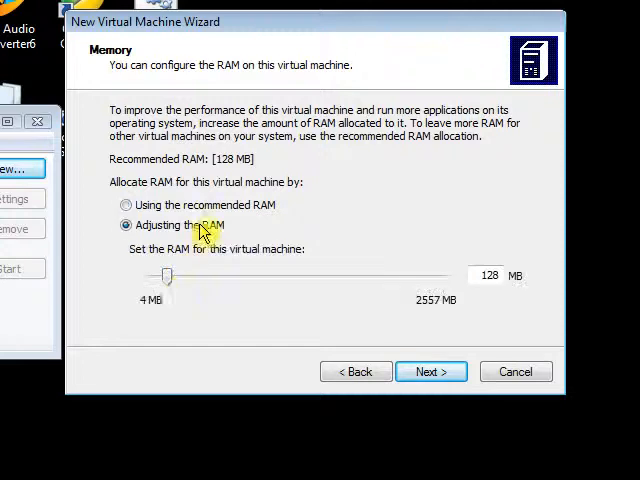
Set the RAM allocation to 215 MB and continue to the hard disk options.
{"action": "left_click_drag", "start_coordinate": [168, 276], "coordinate": [196, 276]}
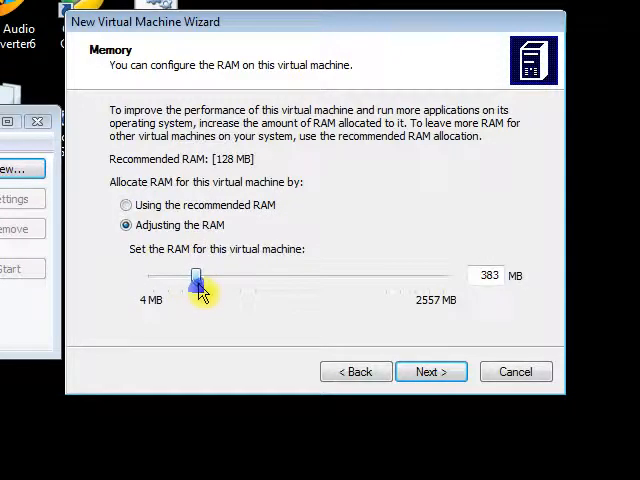
{"action": "left_click_drag", "start_coordinate": [196, 280], "coordinate": [180, 280]}
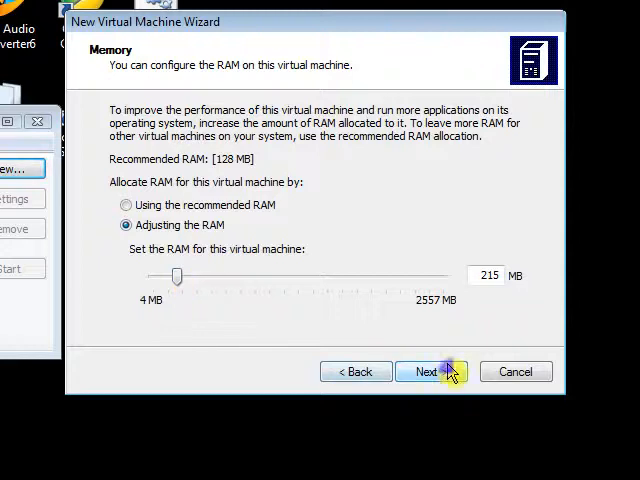
{"action": "left_click", "coordinate": [432, 372]}
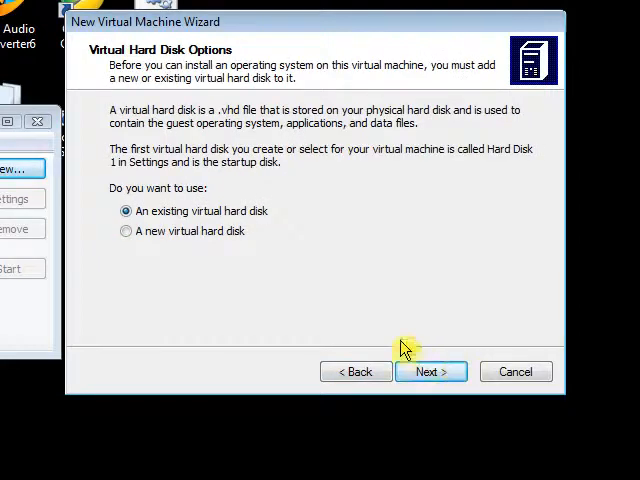
Create a new 27 MB virtual hard disk and finish the Microsoft DOS 6.22 machine.
{"action": "left_click", "coordinate": [118, 232]}
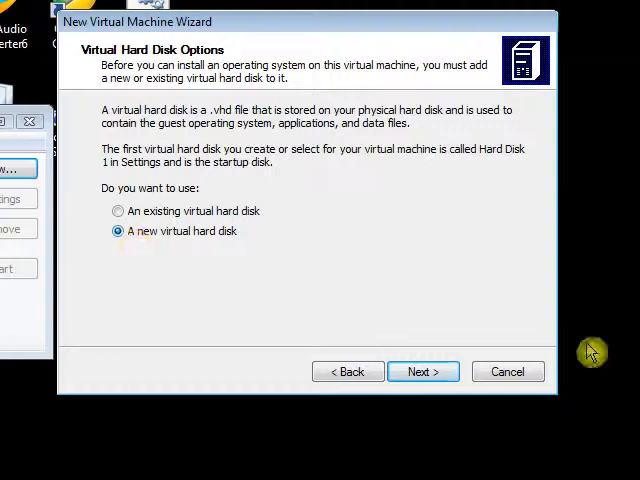
{"action": "left_click", "coordinate": [422, 372]}
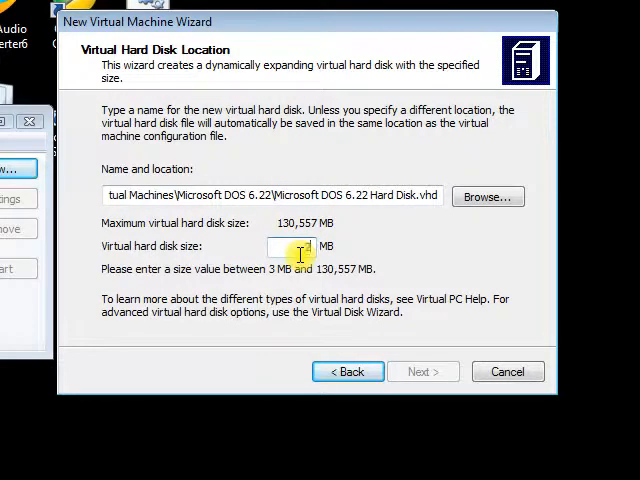
{"action": "type", "text": "27"}
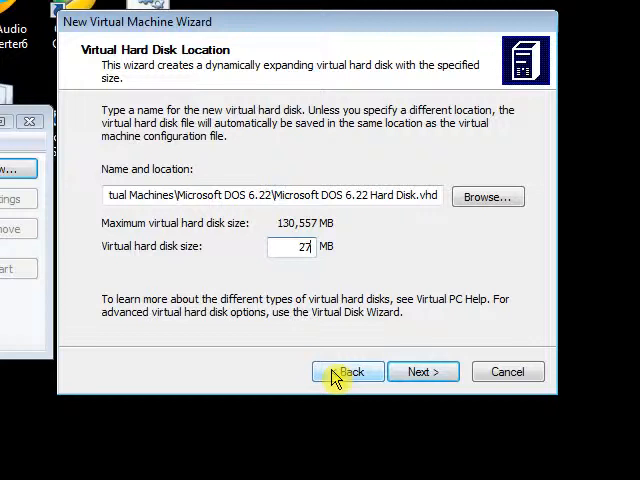
{"action": "left_click", "coordinate": [422, 372]}
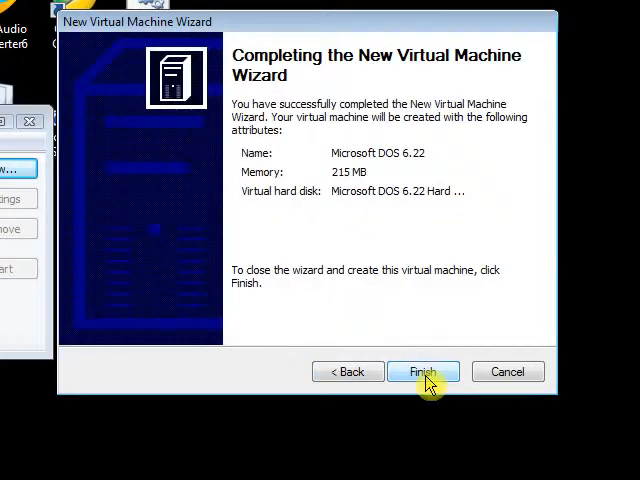
{"action": "left_click", "coordinate": [424, 372]}
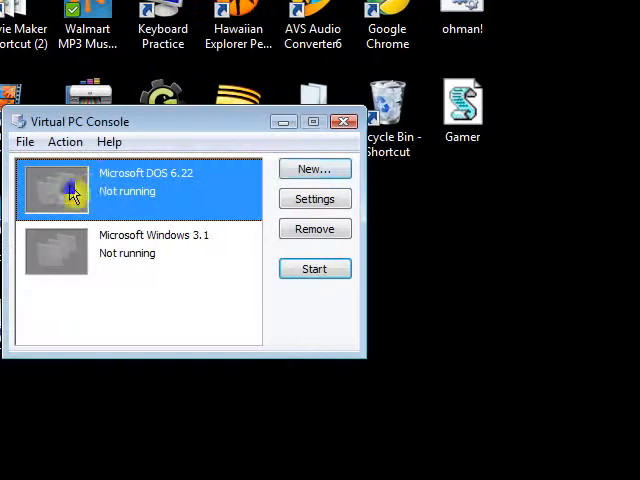
Start the Microsoft DOS 6.22 machine and choose Capture ISO Image from its CD menu.
{"action": "left_click", "coordinate": [314, 268]}
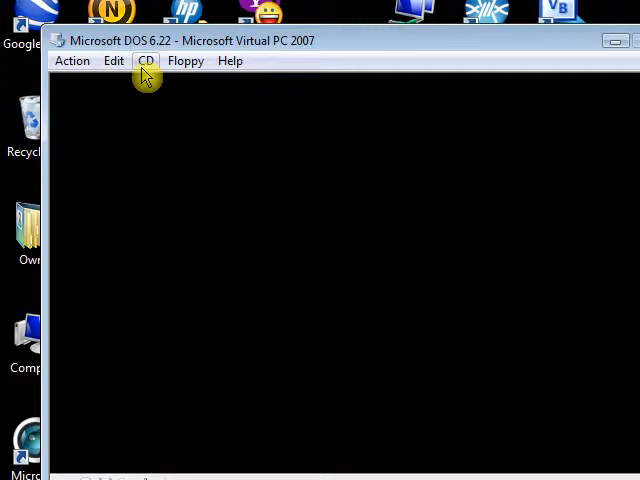
{"action": "left_click", "coordinate": [146, 60]}
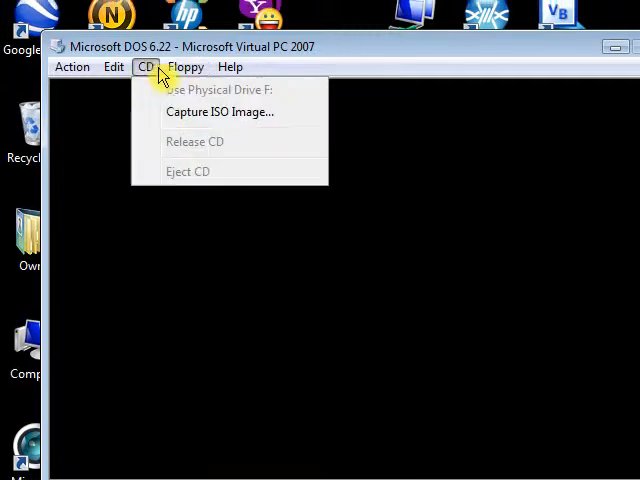
{"action": "left_click", "coordinate": [220, 112]}
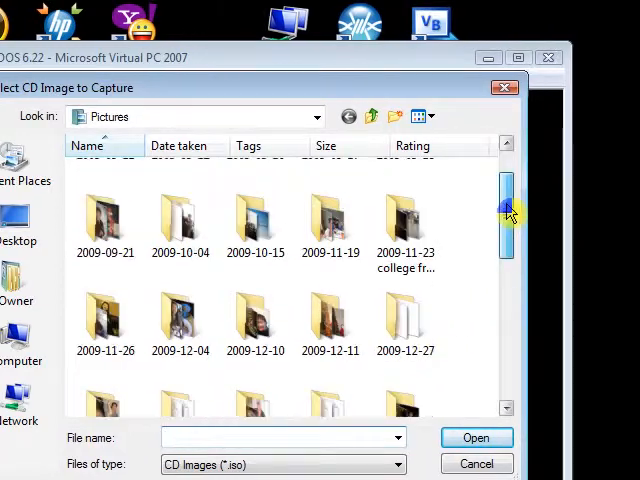
Select DOS6.22_bootdisk.iso in the Pictures folder and capture it as the CD.
{"action": "scroll", "scroll_direction": "down", "scroll_amount": 3}
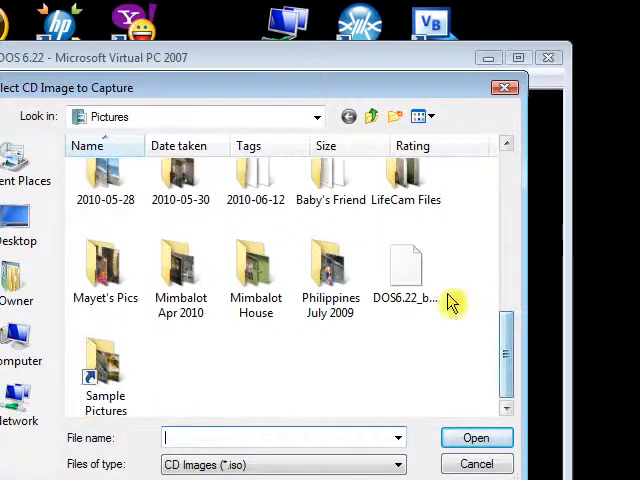
{"action": "mouse_move", "coordinate": [410, 290]}
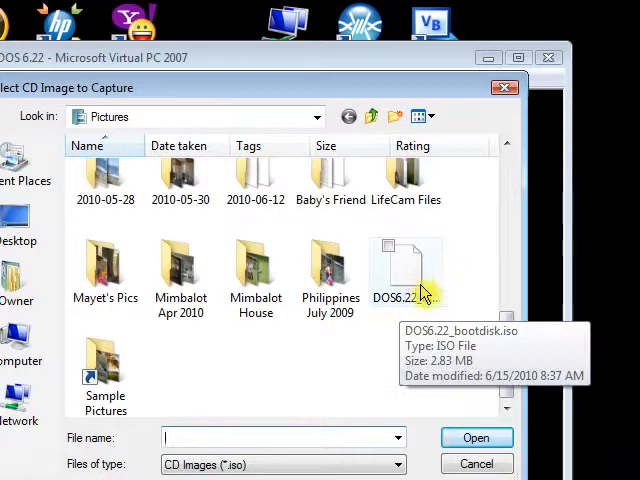
{"action": "mouse_move", "coordinate": [392, 330]}
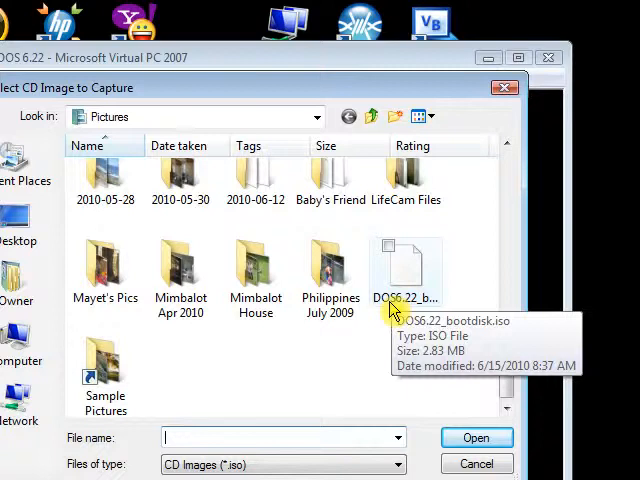
{"action": "left_click", "coordinate": [406, 270]}
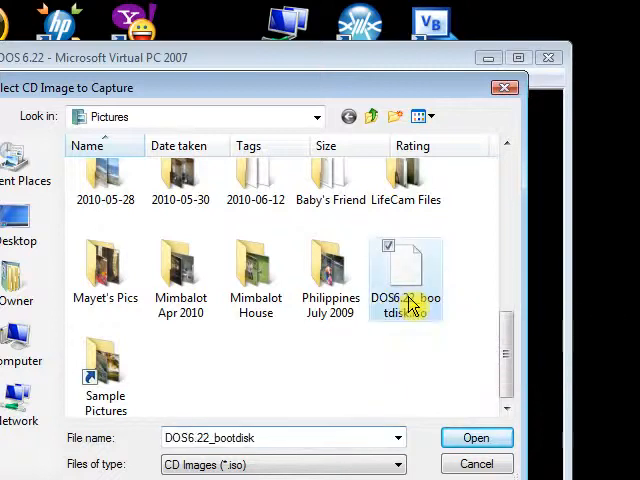
{"action": "left_click", "coordinate": [476, 436]}
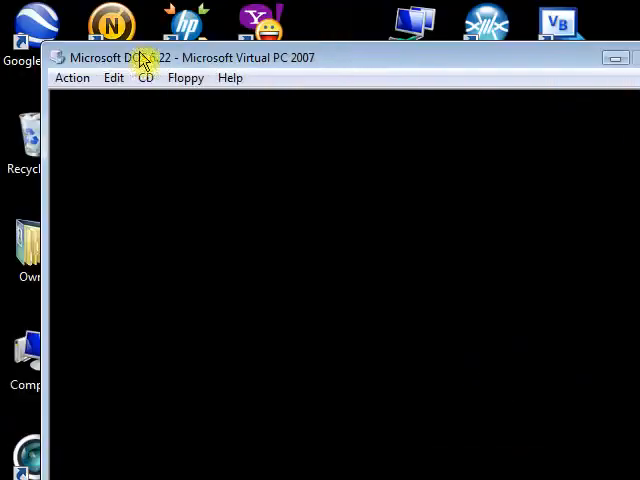